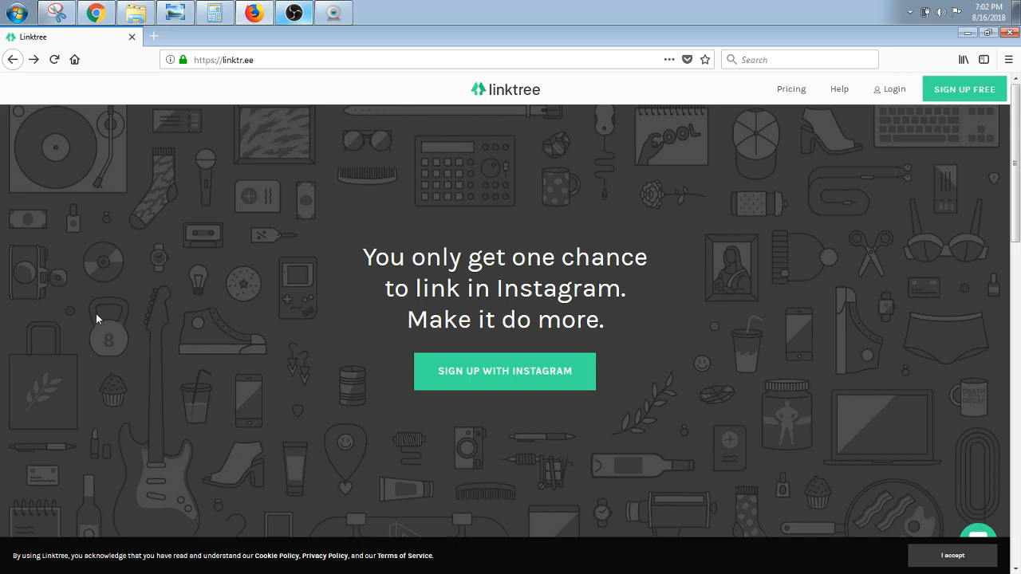
{"action": "mouse_move", "coordinate": [151, 75]}
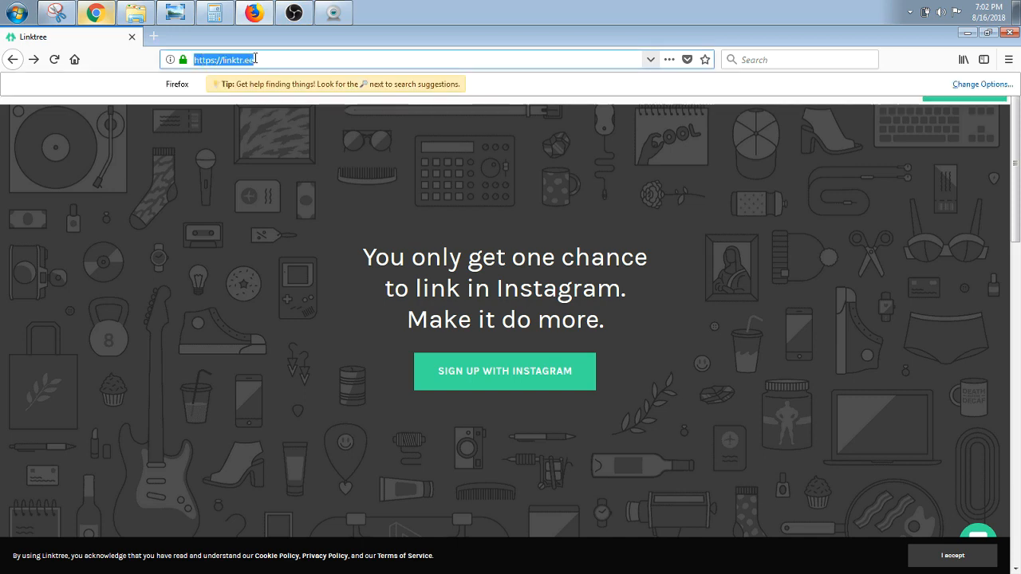
{"action": "mouse_move", "coordinate": [747, 249]}
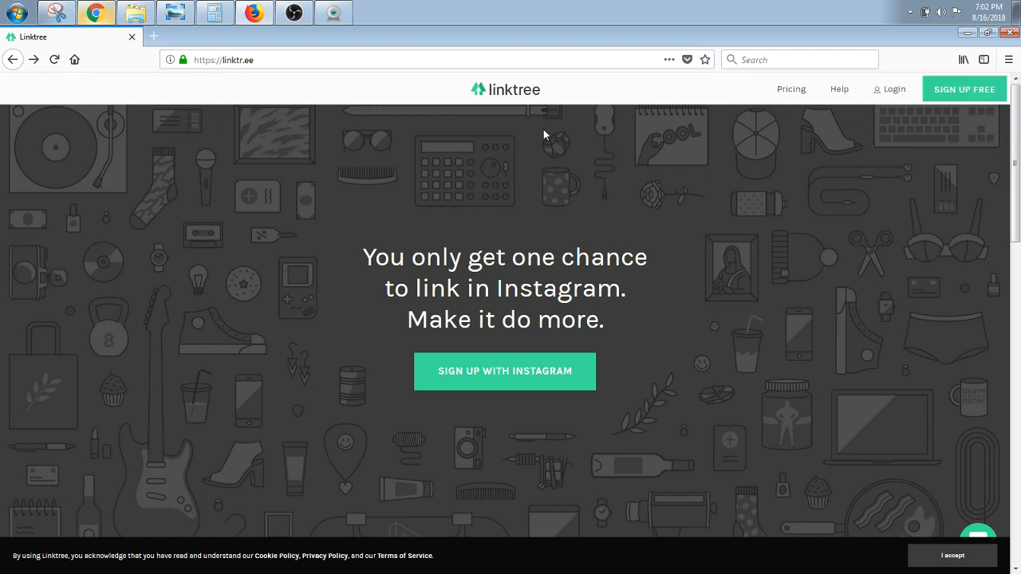
{"action": "mouse_move", "coordinate": [963, 88]}
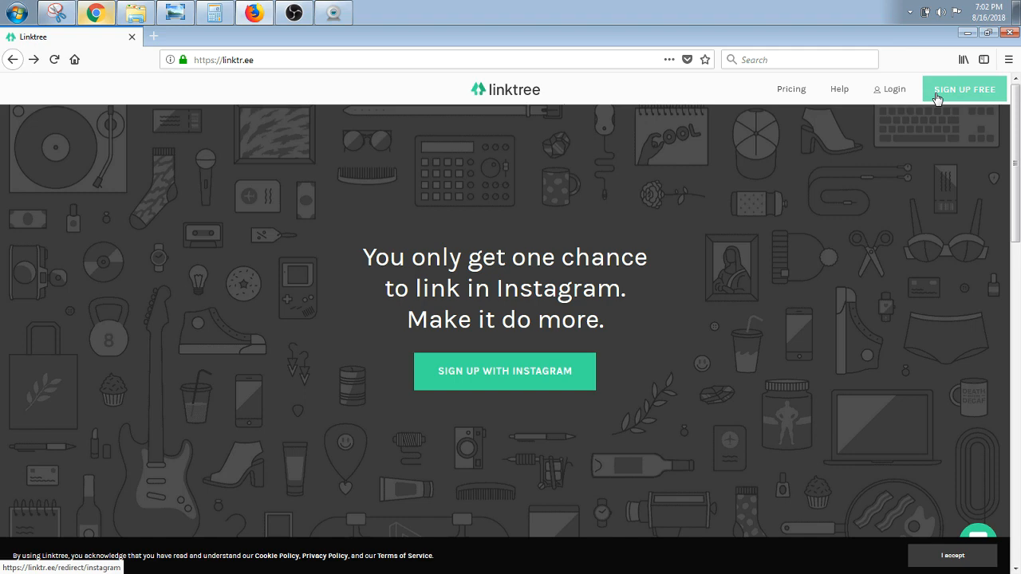
Step: Sign up for Linktree through Instagram and start entering the username and password
{"action": "left_click", "coordinate": [504, 371]}
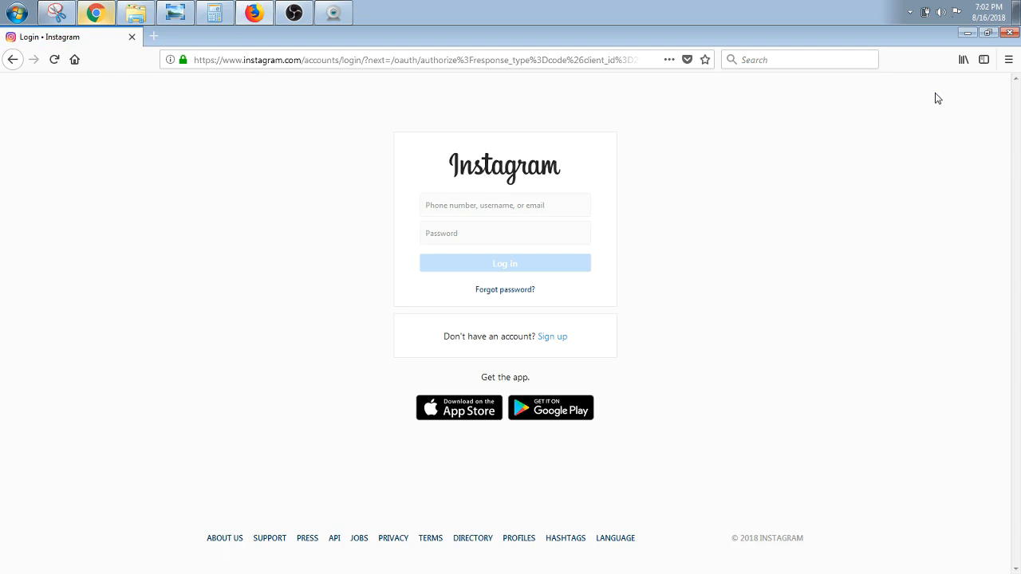
{"action": "mouse_move", "coordinate": [623, 179]}
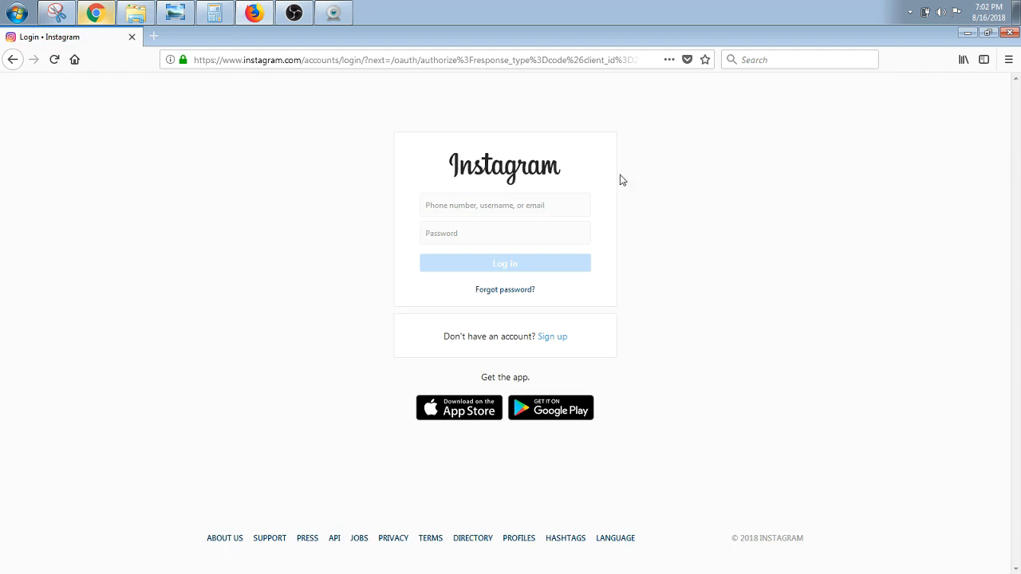
{"action": "left_click", "coordinate": [504, 205]}
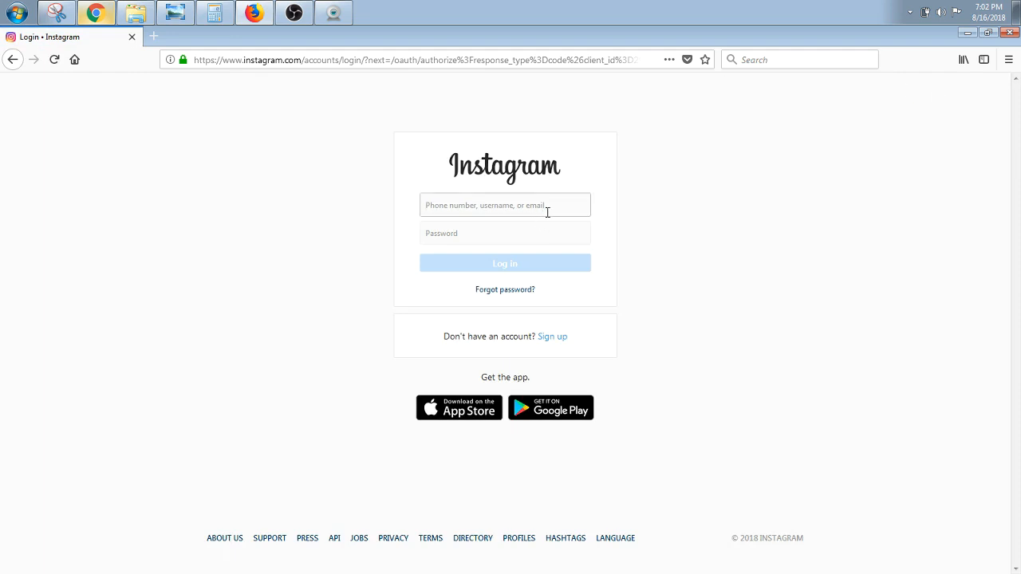
{"action": "left_click", "coordinate": [505, 205]}
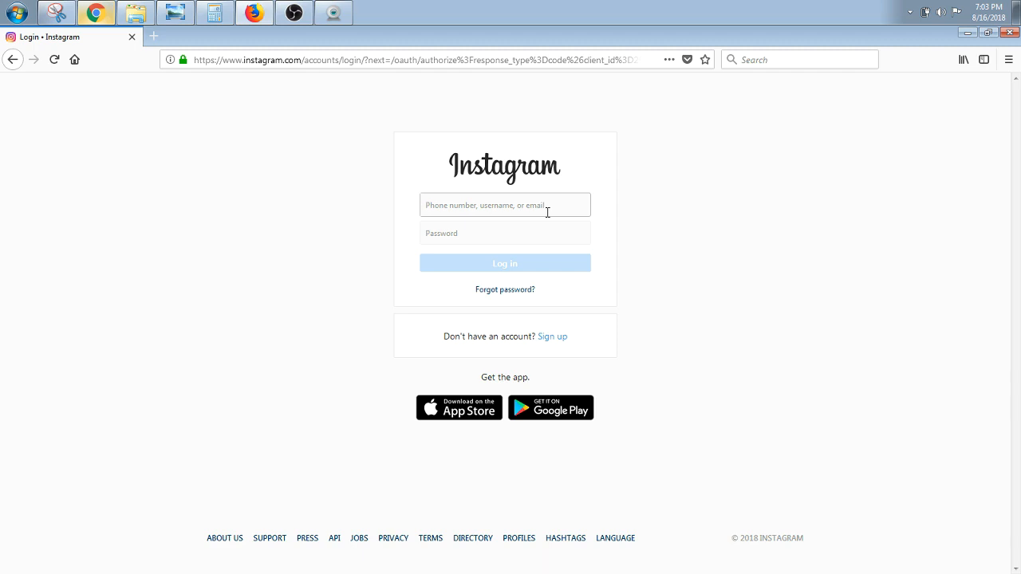
{"action": "left_click", "coordinate": [505, 233]}
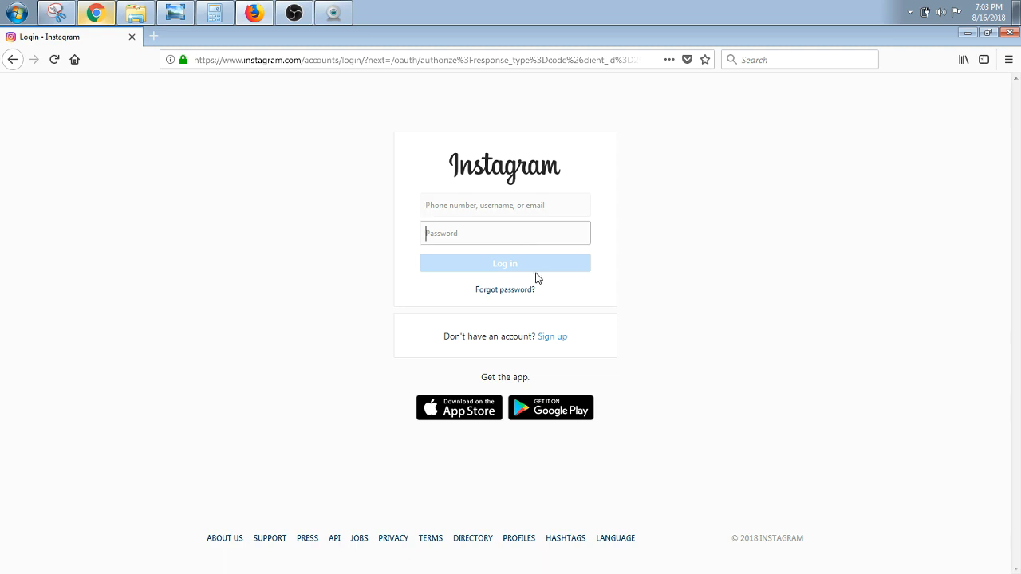
{"action": "mouse_move", "coordinate": [296, 179]}
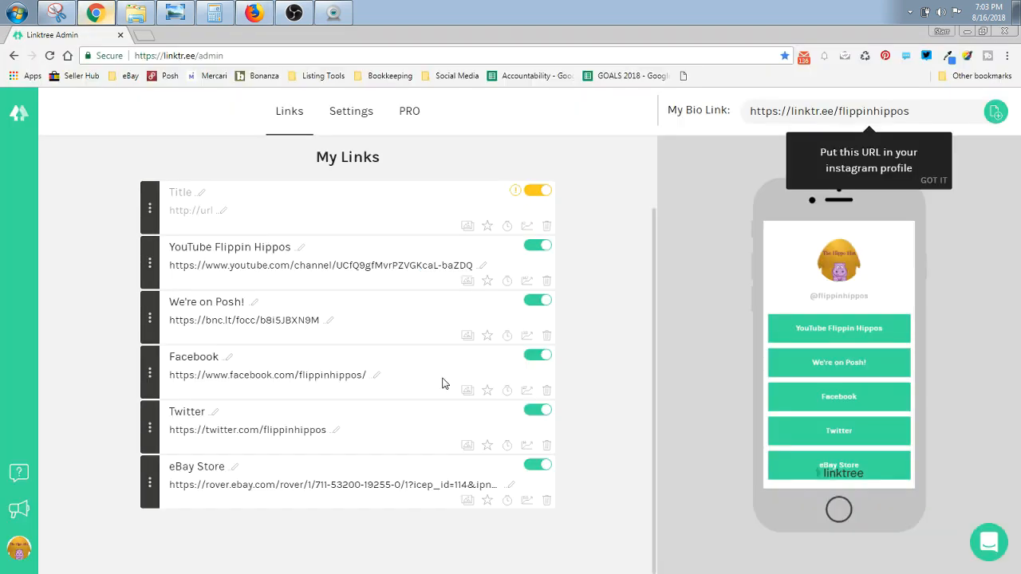
{"action": "mouse_move", "coordinate": [265, 312]}
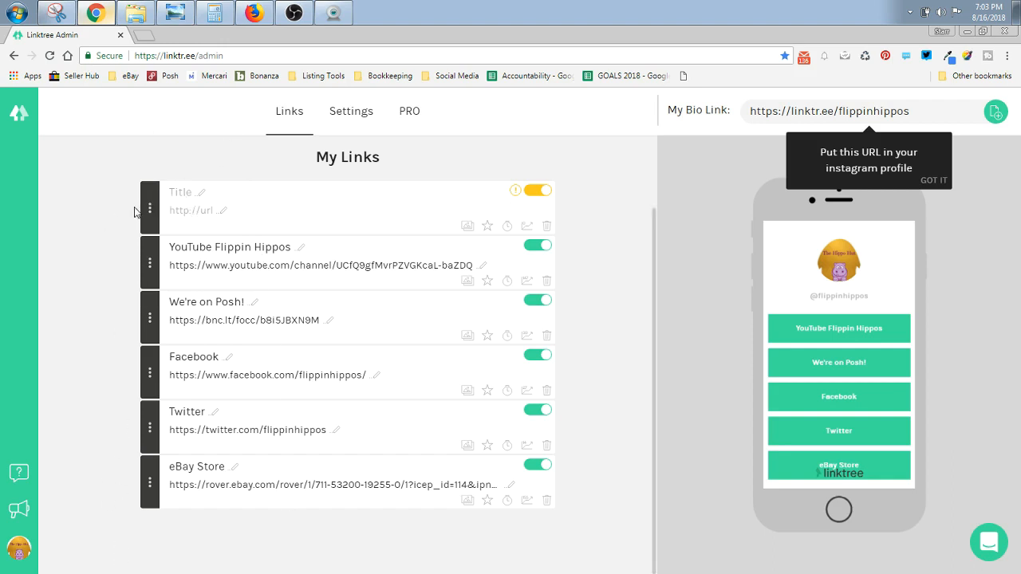
{"action": "mouse_move", "coordinate": [691, 378]}
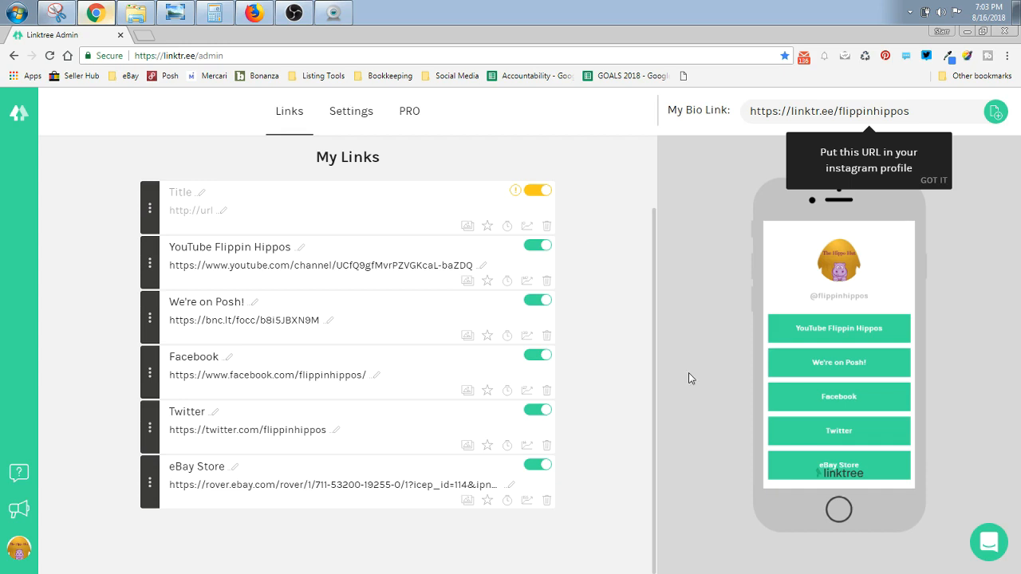
{"action": "mouse_move", "coordinate": [836, 209]}
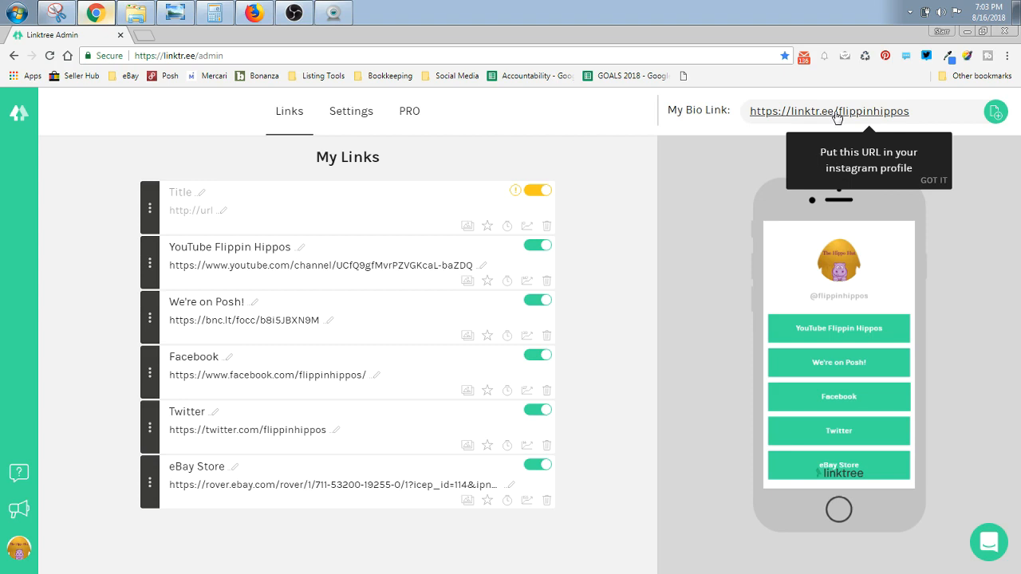
{"action": "mouse_move", "coordinate": [875, 117]}
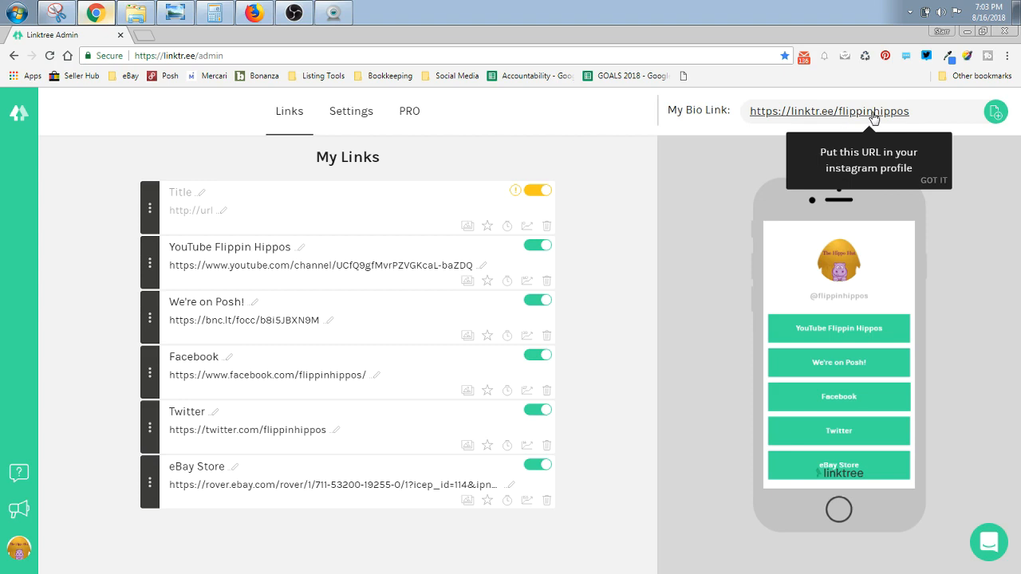
Step: Open a new browser tab beside the Linktree admin
{"action": "left_click", "coordinate": [458, 76]}
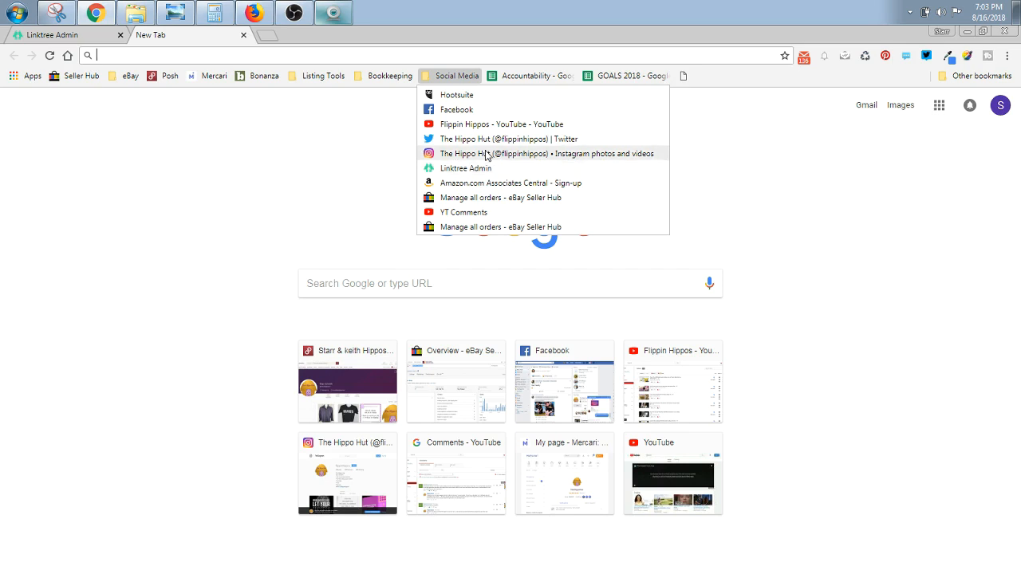
{"action": "left_click", "coordinate": [546, 153]}
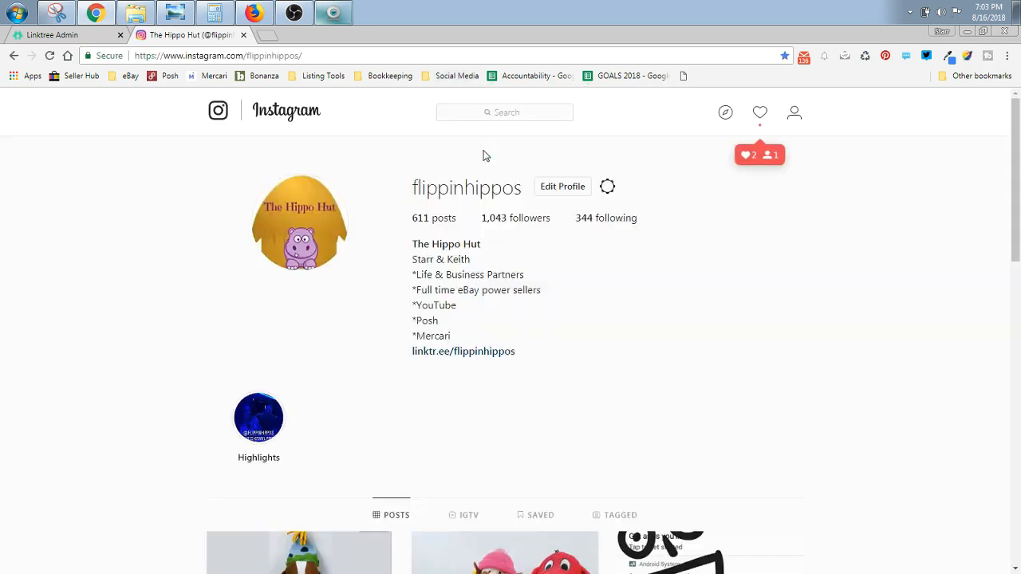
{"action": "left_click", "coordinate": [562, 186]}
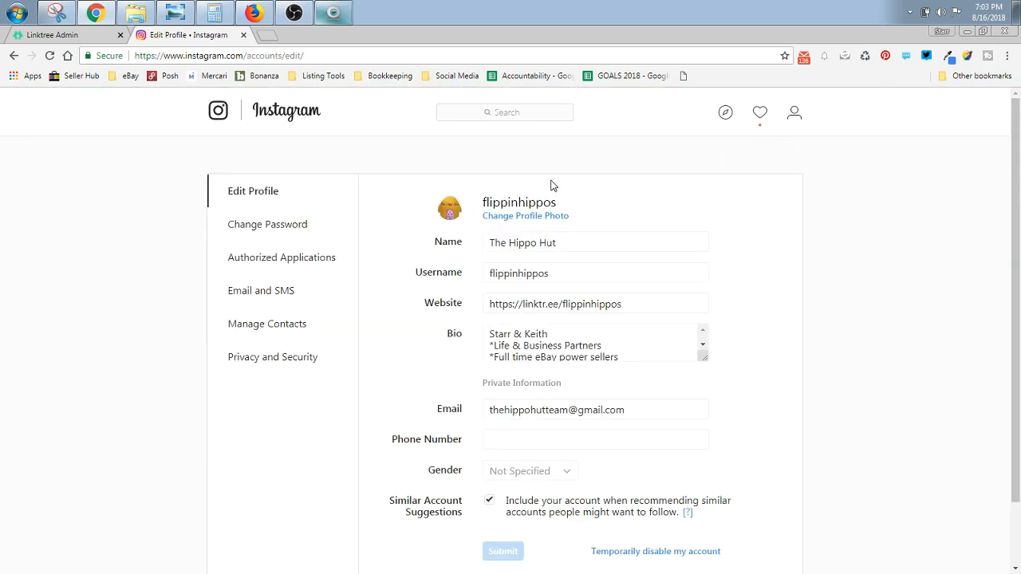
{"action": "scroll", "scroll_direction": "down", "scroll_amount": 3}
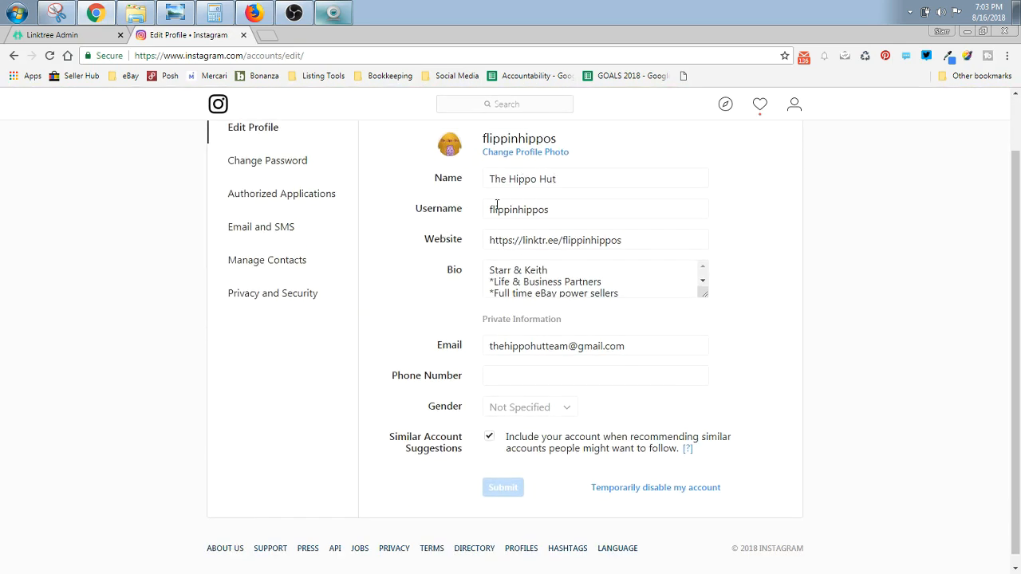
{"action": "mouse_move", "coordinate": [612, 223]}
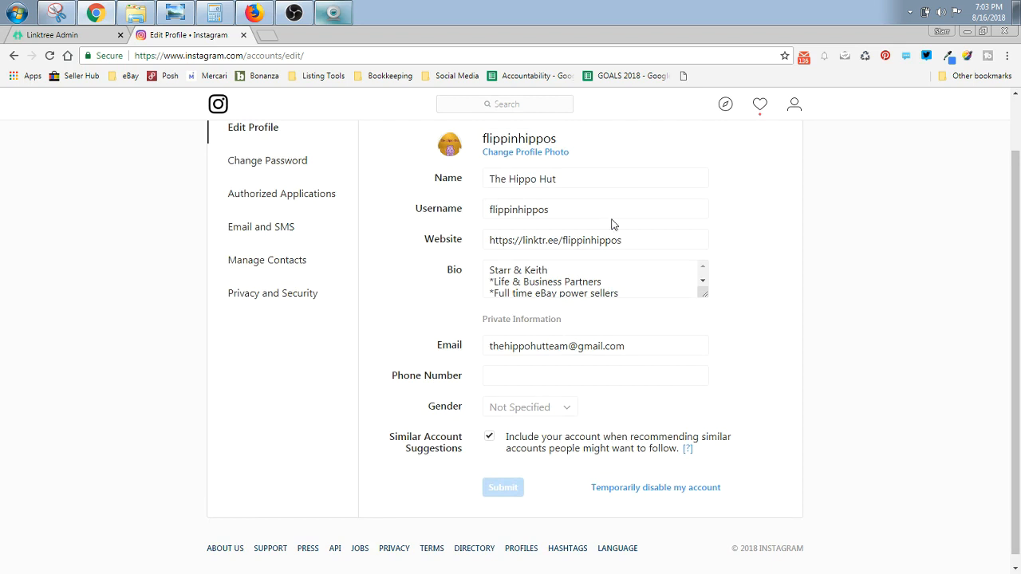
{"action": "mouse_move", "coordinate": [509, 266]}
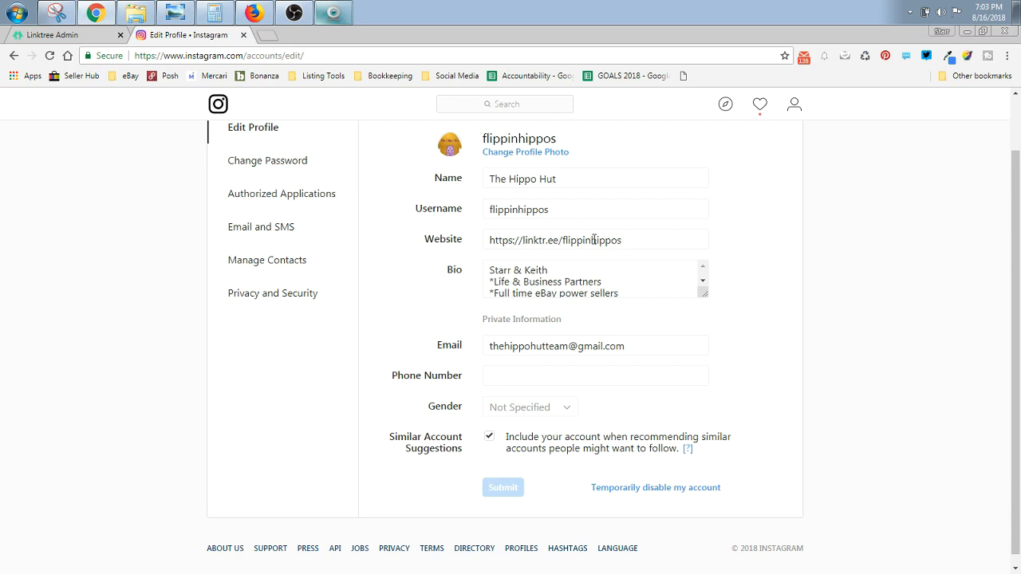
{"action": "left_click", "coordinate": [63, 35]}
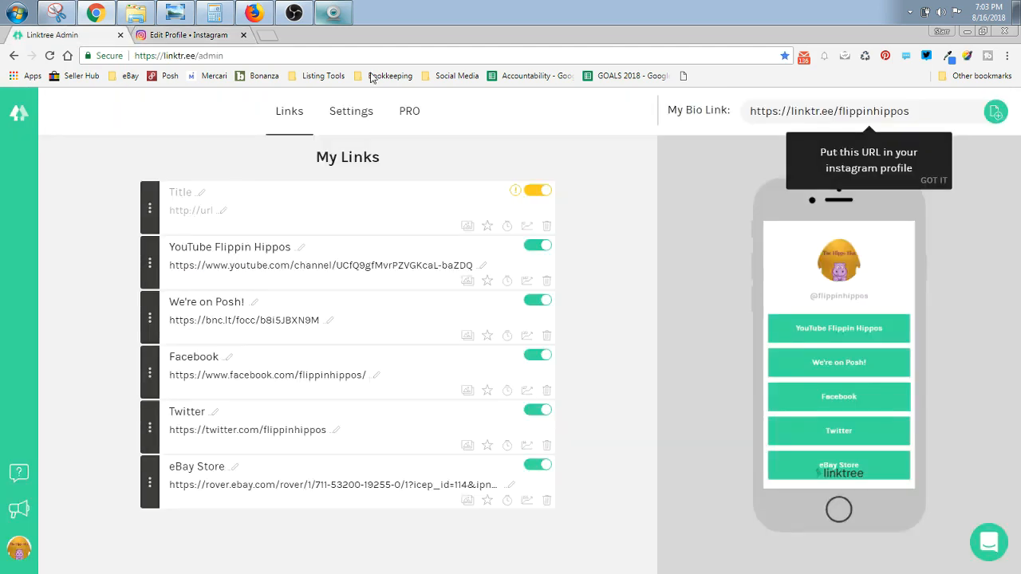
Step: Add a new link titled 'Whatever You Want' with no URL
{"action": "left_click", "coordinate": [183, 35]}
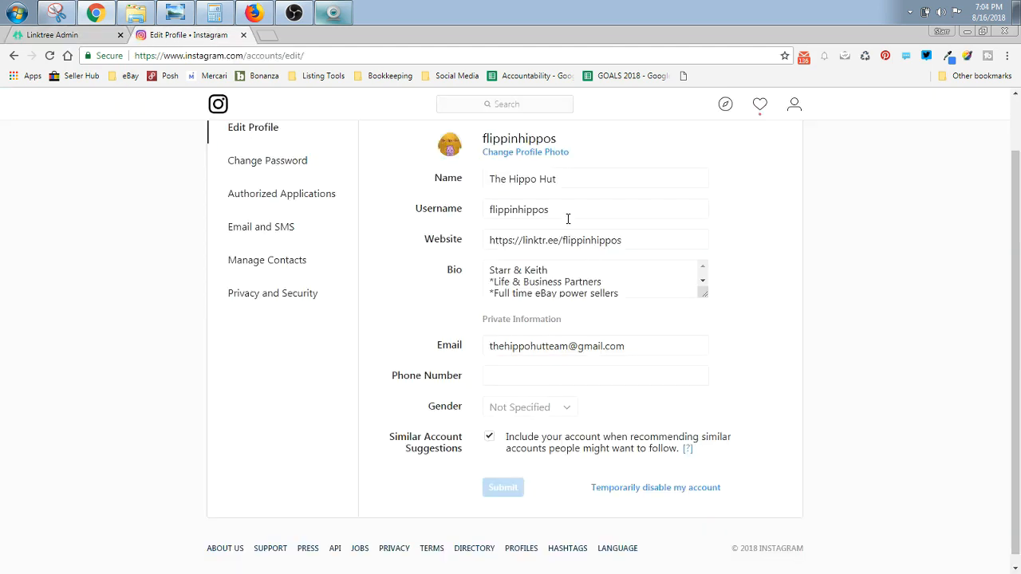
{"action": "left_click", "coordinate": [64, 34]}
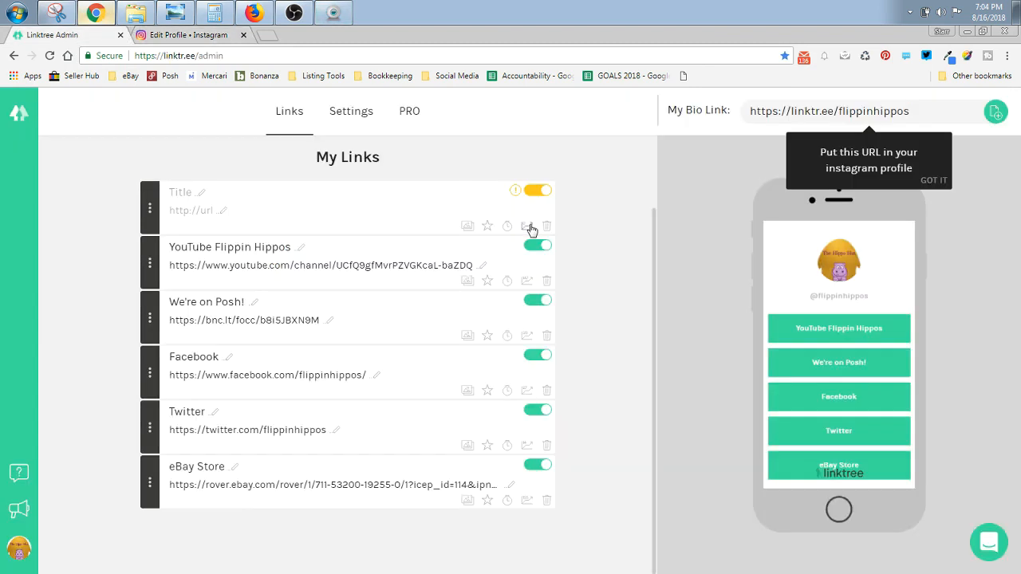
{"action": "mouse_move", "coordinate": [287, 254]}
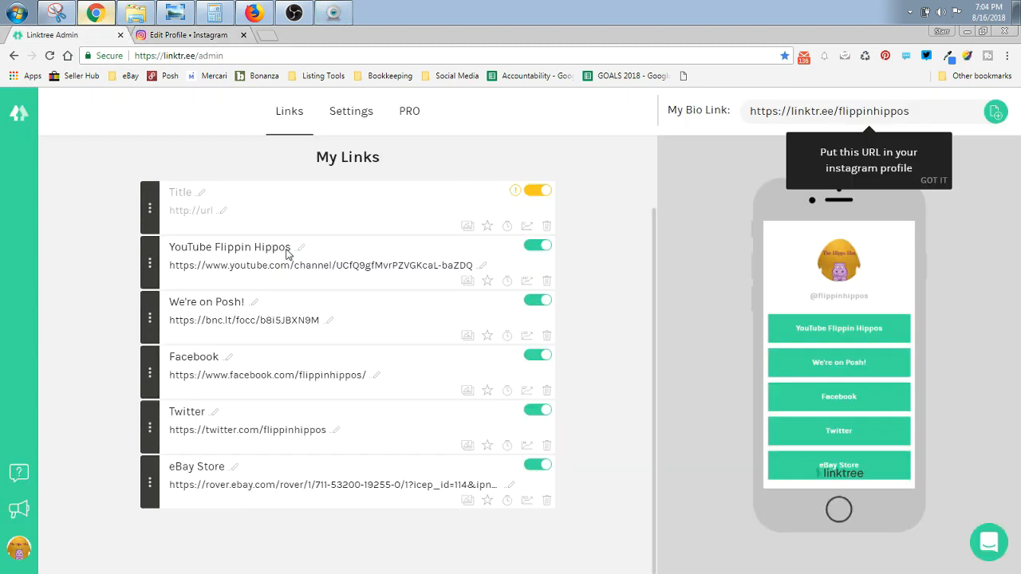
{"action": "mouse_move", "coordinate": [502, 256]}
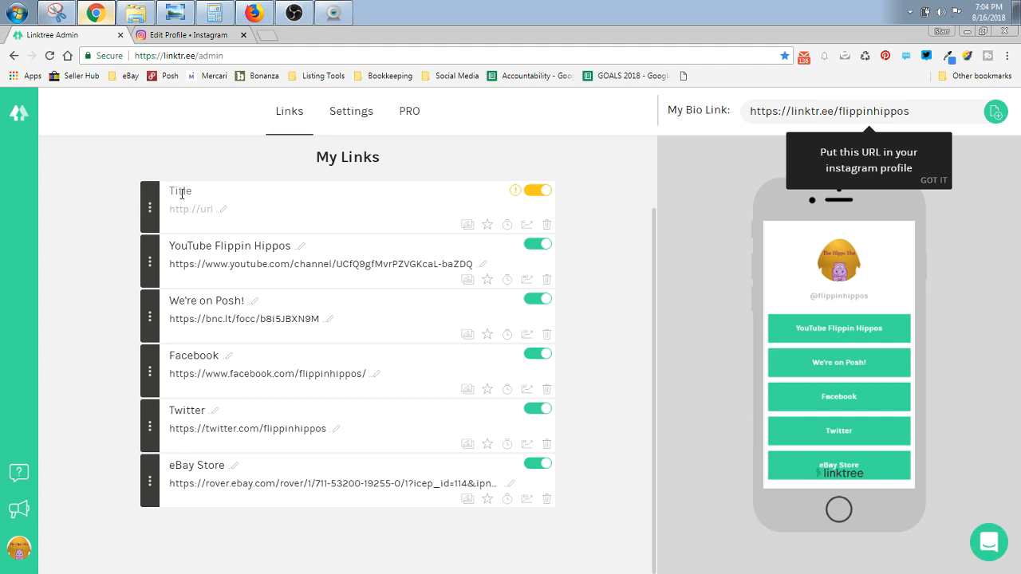
{"action": "mouse_move", "coordinate": [214, 478]}
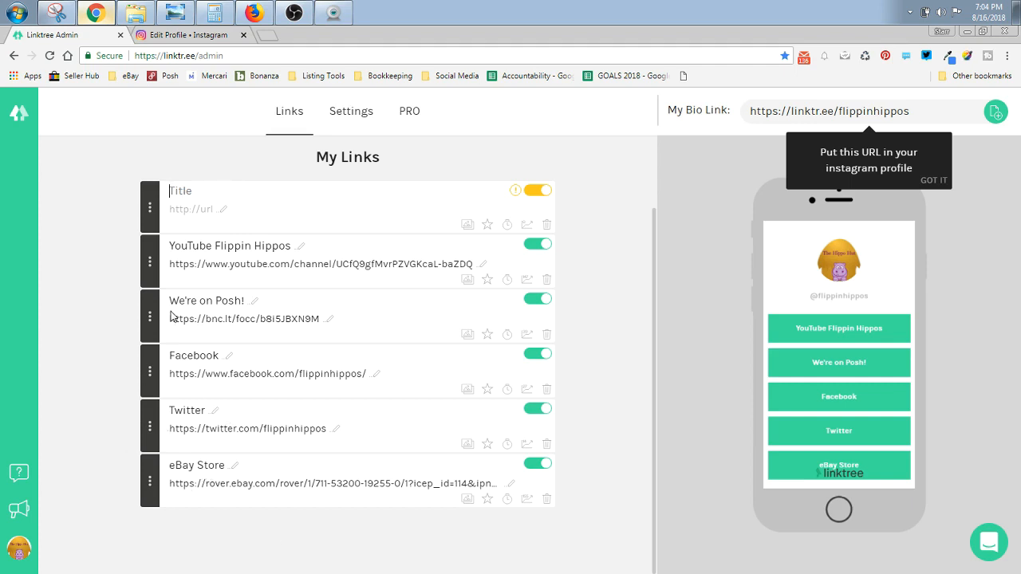
{"action": "mouse_move", "coordinate": [285, 253]}
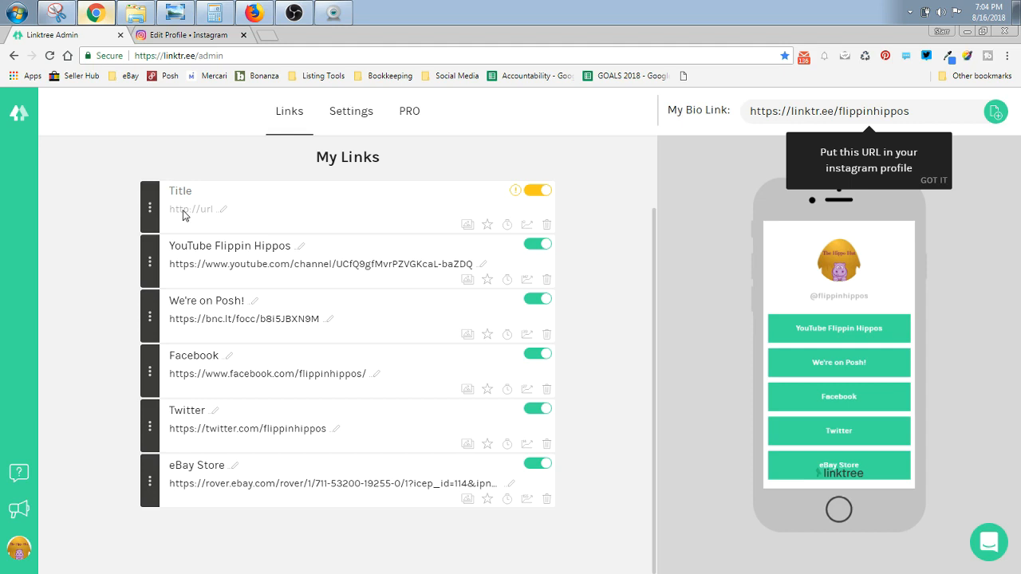
{"action": "type", "text": "Whatever You Want"}
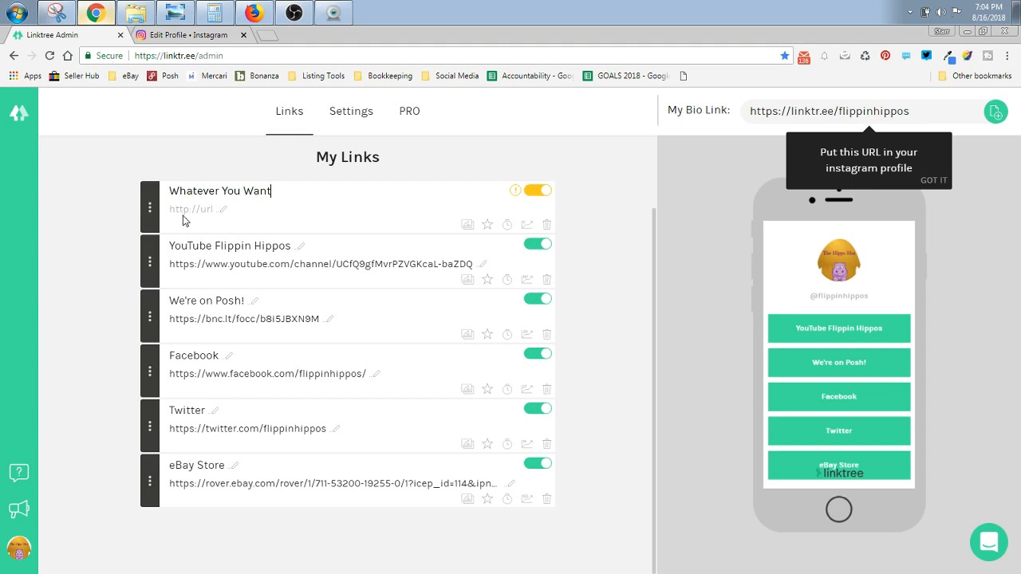
{"action": "mouse_move", "coordinate": [258, 327]}
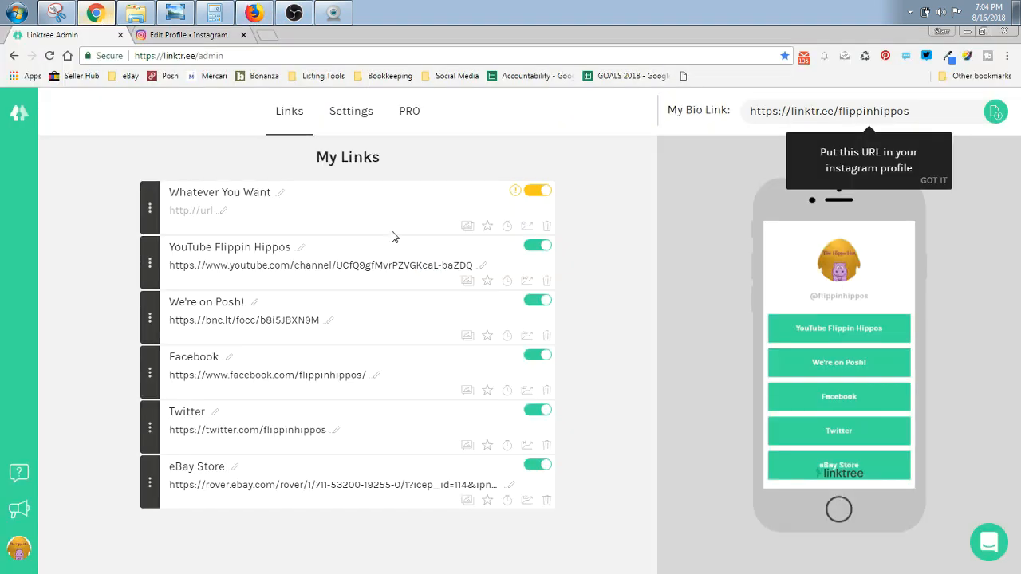
{"action": "mouse_move", "coordinate": [367, 465]}
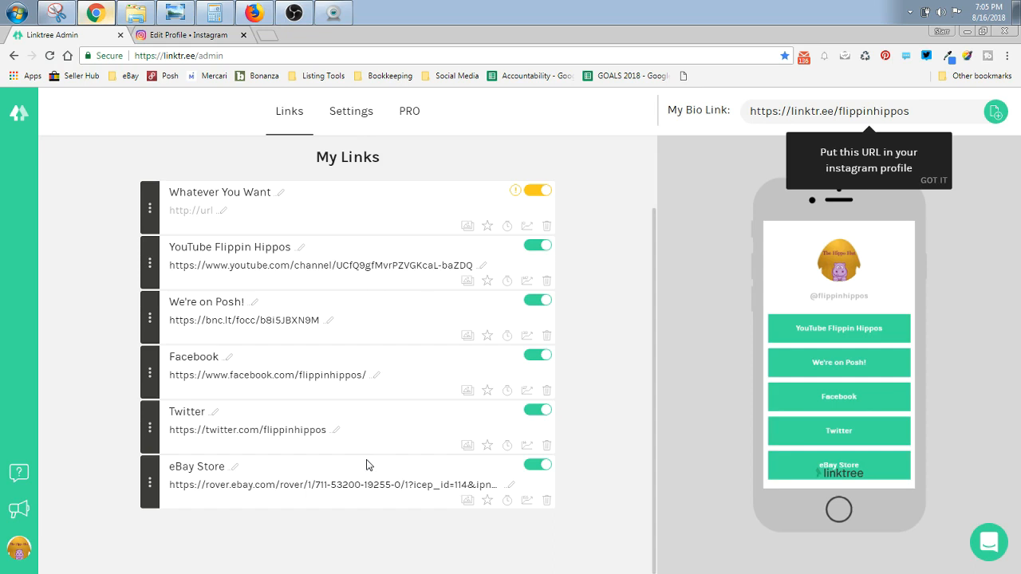
{"action": "mouse_move", "coordinate": [278, 207]}
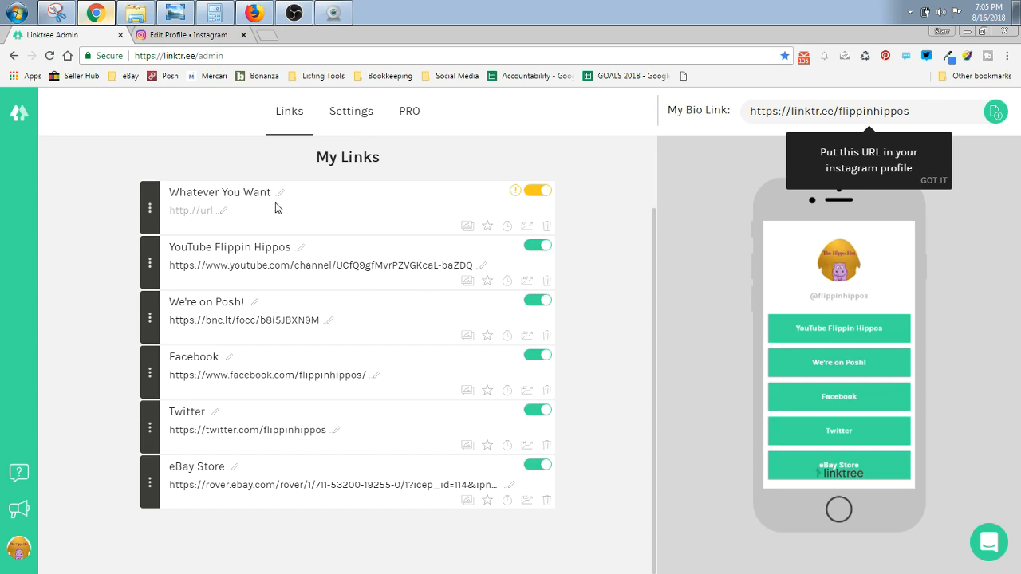
Step: Delete the 'Whatever You Want' link, leaving YouTube Flippin Hippos on top
{"action": "left_click", "coordinate": [546, 225]}
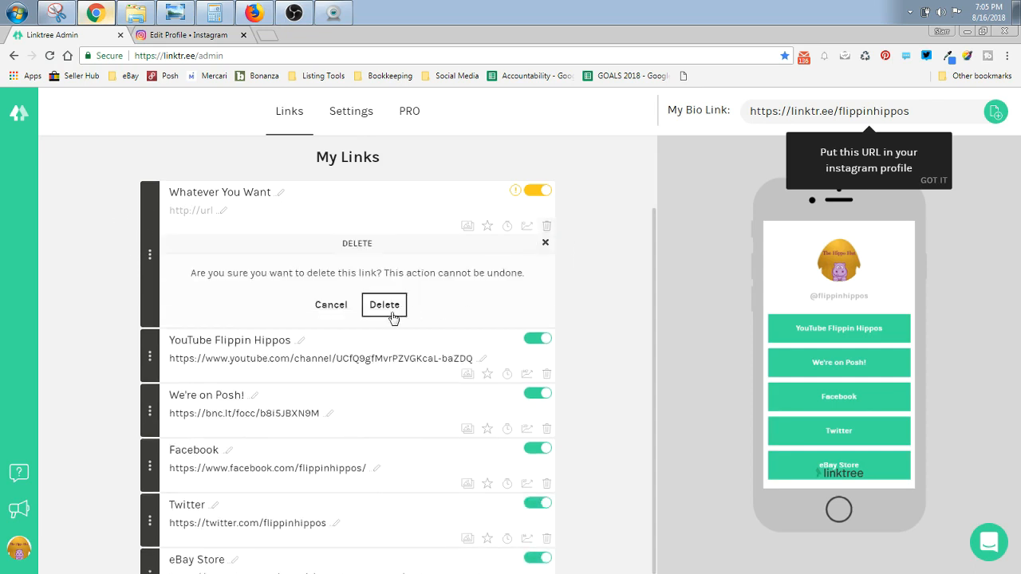
{"action": "left_click", "coordinate": [384, 304]}
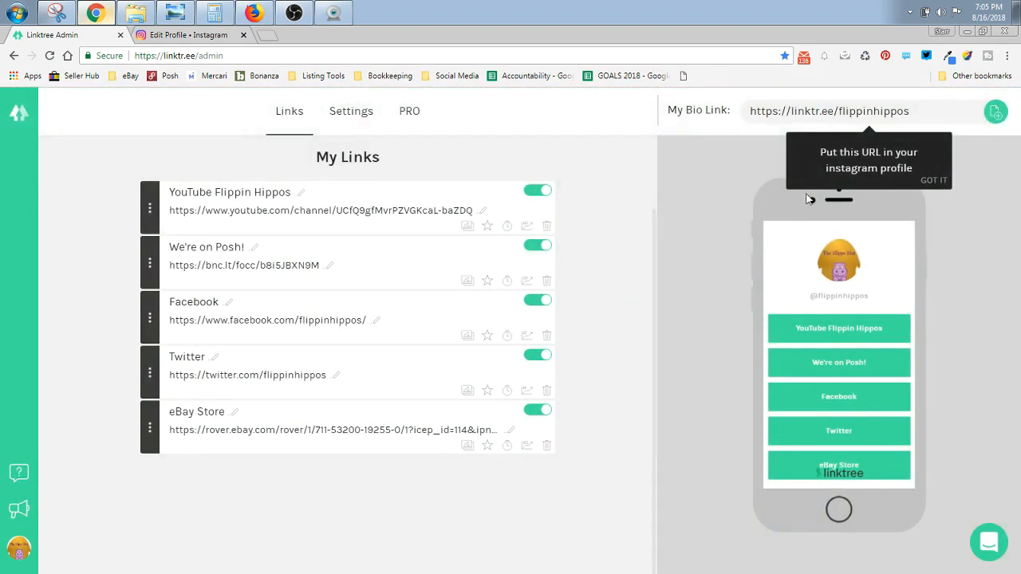
{"action": "left_click", "coordinate": [191, 34]}
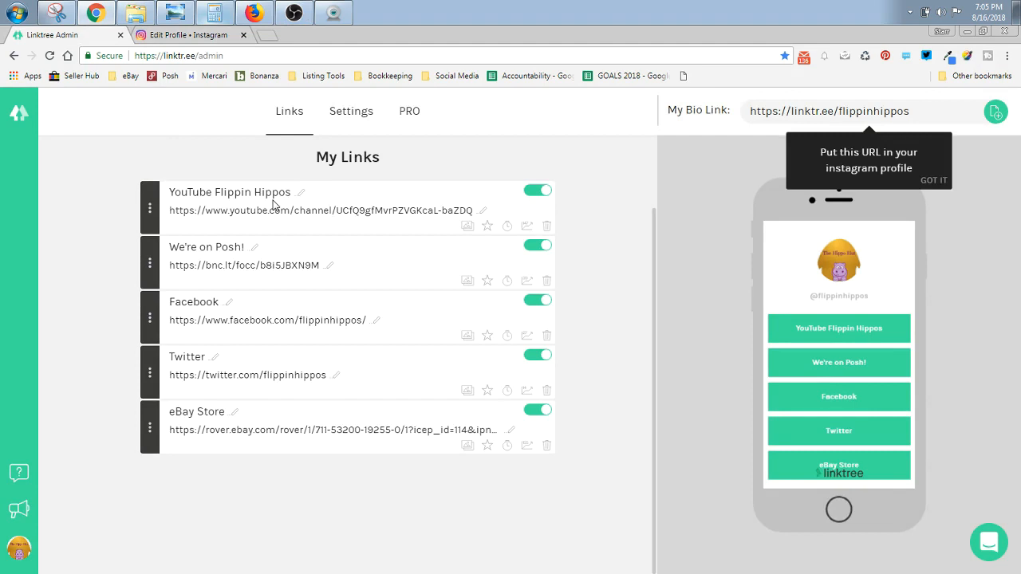
{"action": "left_click", "coordinate": [347, 185]}
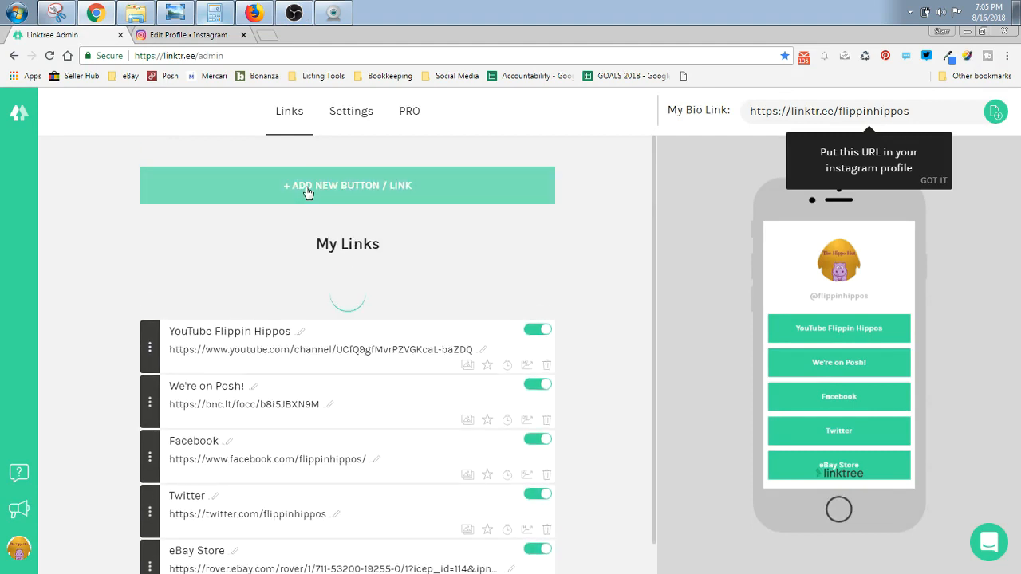
{"action": "left_click", "coordinate": [347, 185]}
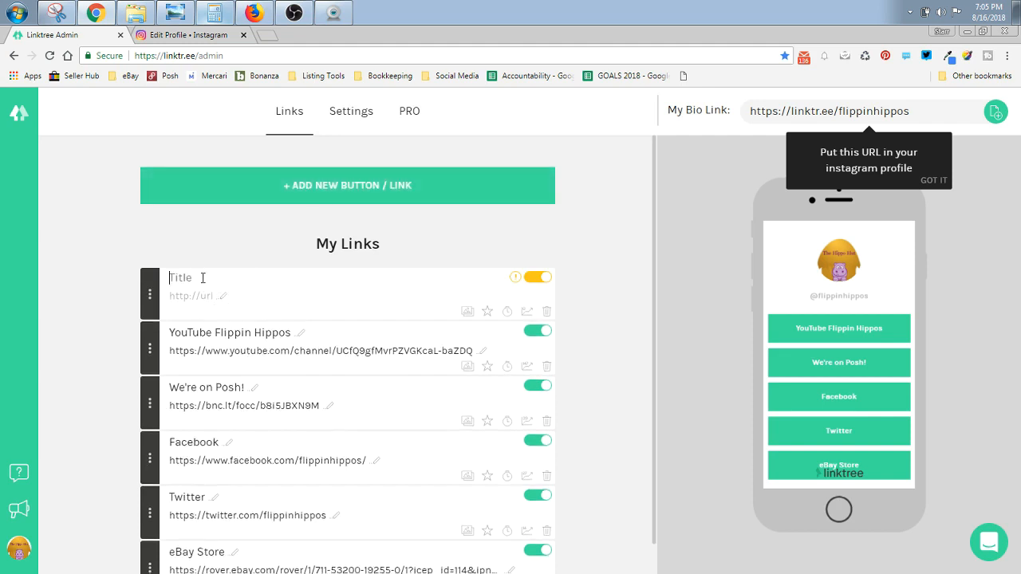
{"action": "type", "text": "This is old"}
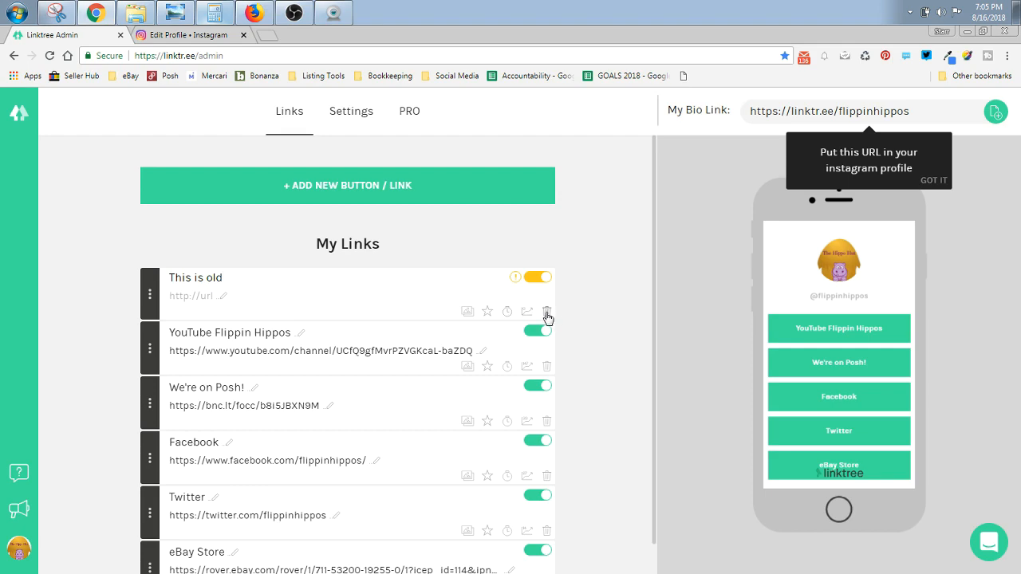
{"action": "left_click", "coordinate": [547, 311]}
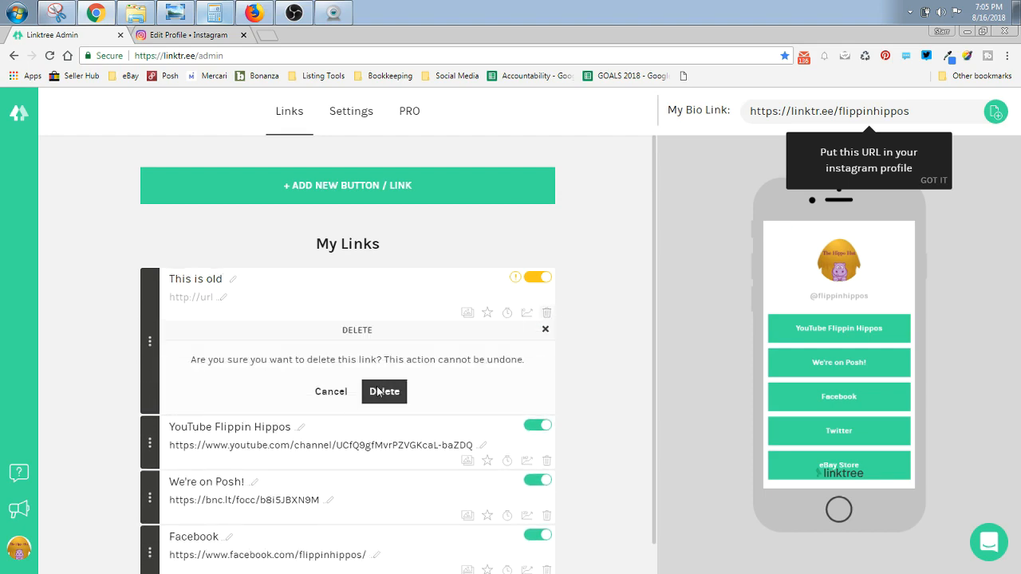
{"action": "left_click", "coordinate": [383, 392]}
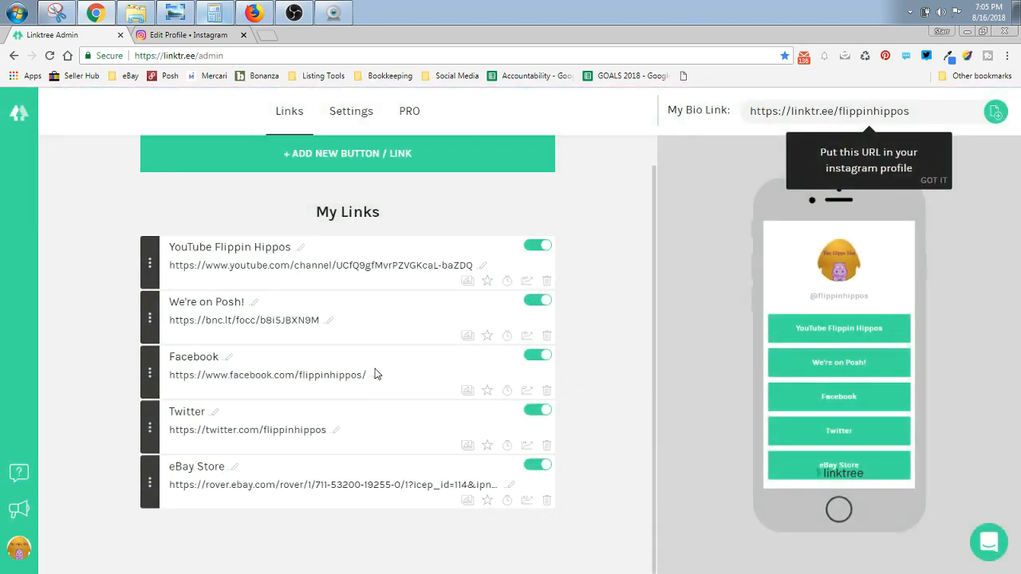
{"action": "mouse_move", "coordinate": [160, 383]}
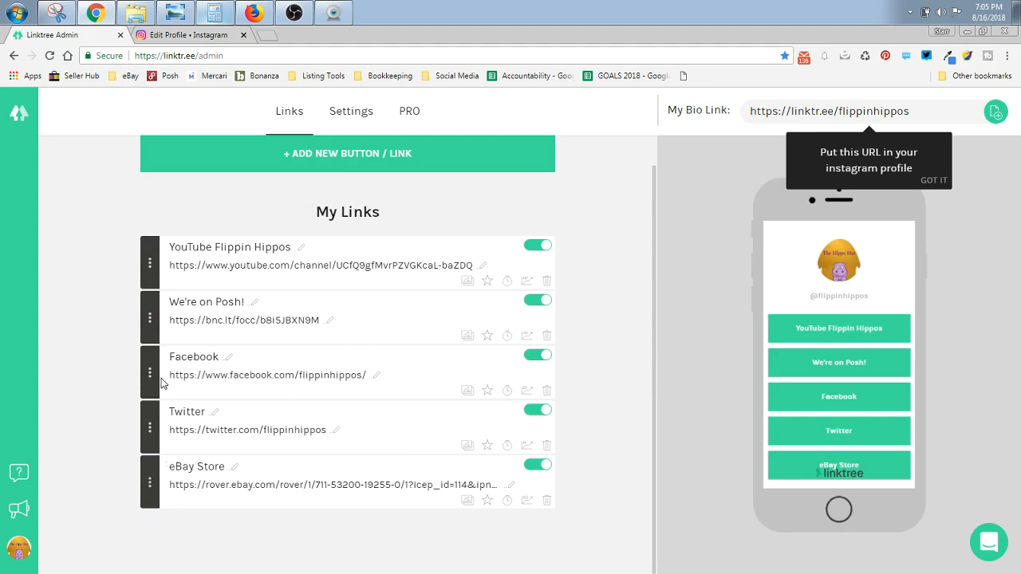
{"action": "mouse_move", "coordinate": [214, 419]}
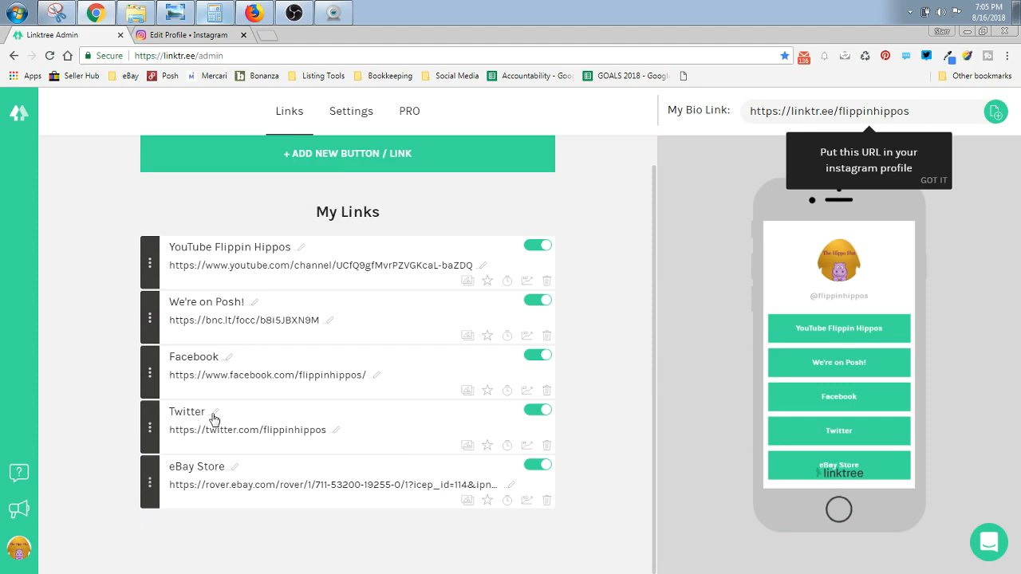
{"action": "mouse_move", "coordinate": [149, 235]}
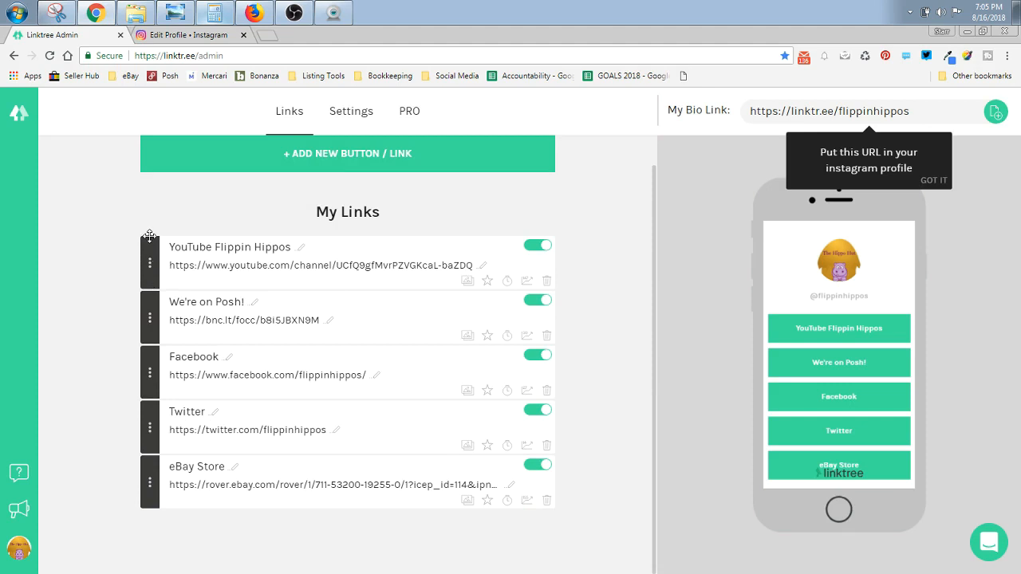
{"action": "mouse_move", "coordinate": [150, 261]}
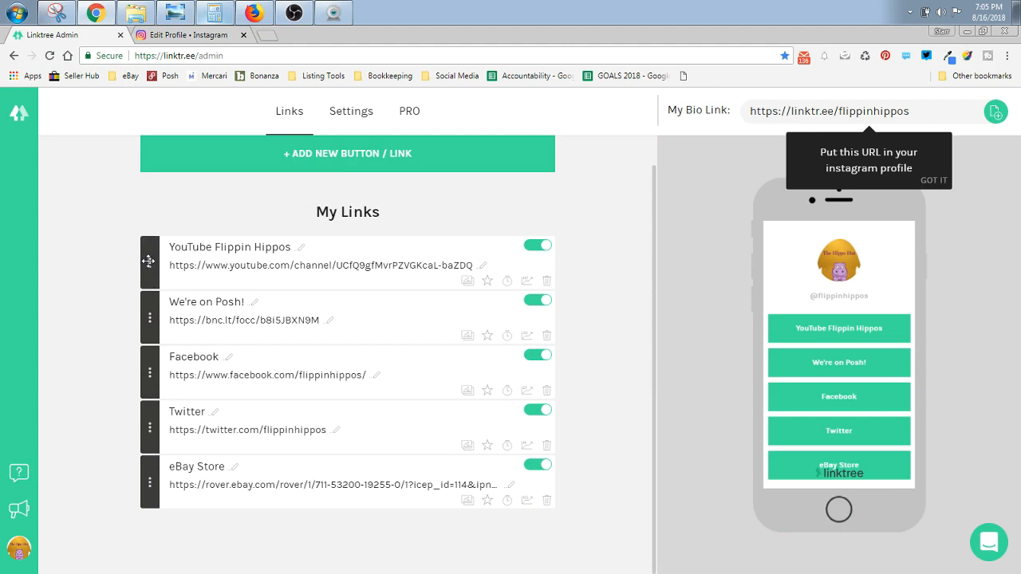
Step: Drag links into order: YouTube Flippin Hippos, Facebook, We're on Posh!, Twitter, eBay Store
{"action": "left_click_drag", "start_coordinate": [149, 261], "coordinate": [149, 317]}
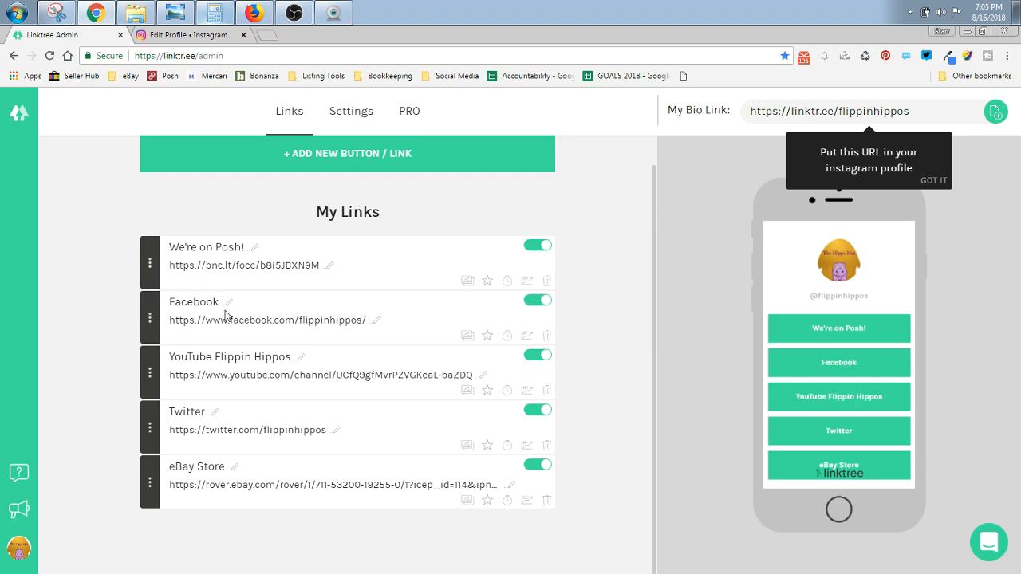
{"action": "mouse_move", "coordinate": [148, 262]}
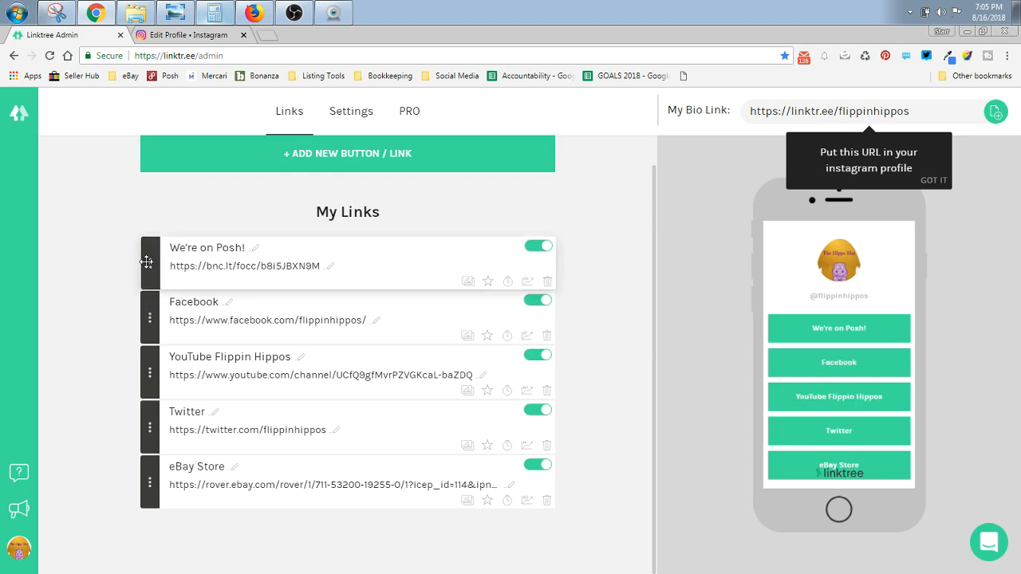
{"action": "left_click_drag", "start_coordinate": [149, 262], "coordinate": [132, 395]}
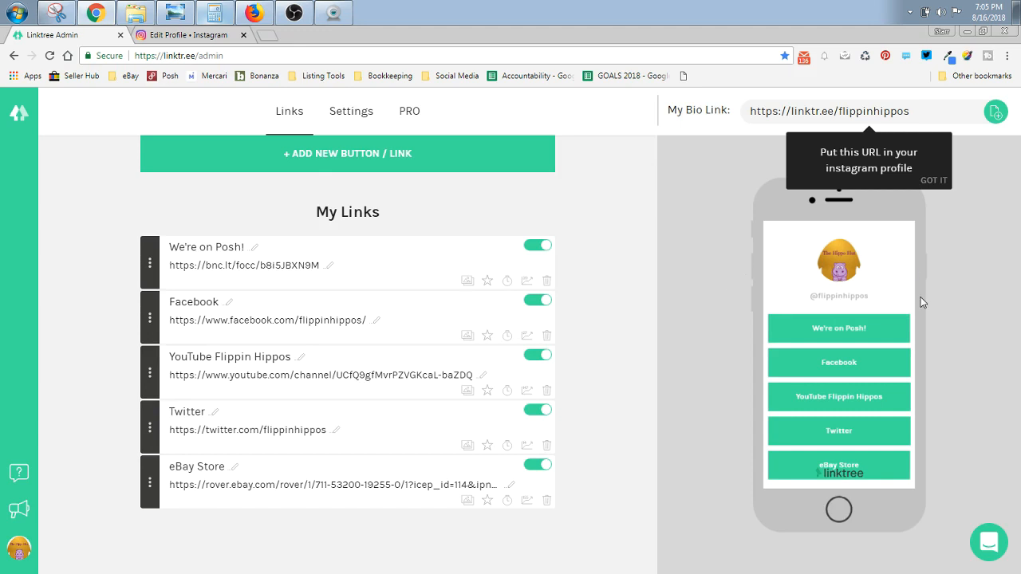
{"action": "mouse_move", "coordinate": [791, 514]}
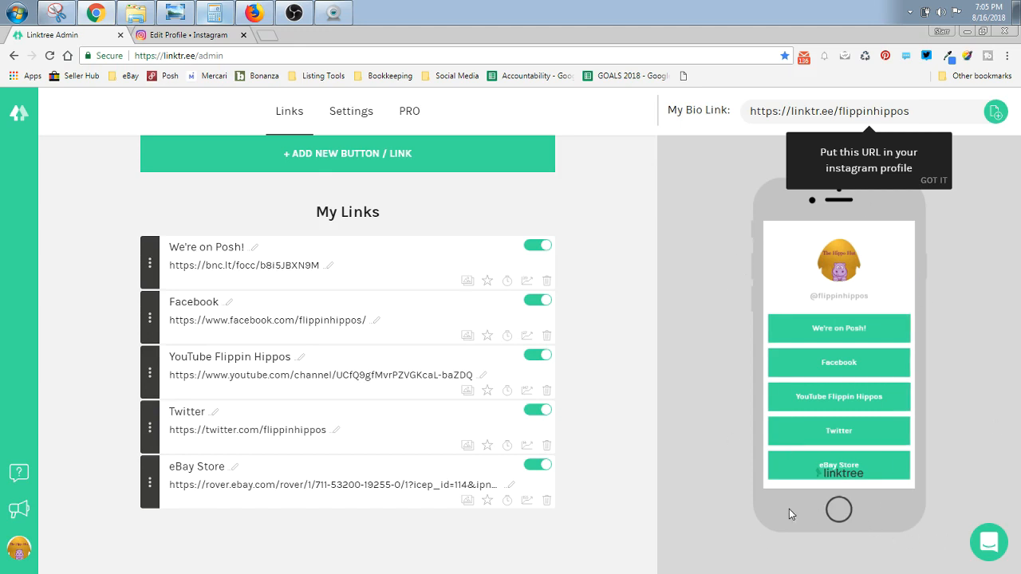
{"action": "mouse_move", "coordinate": [795, 512]}
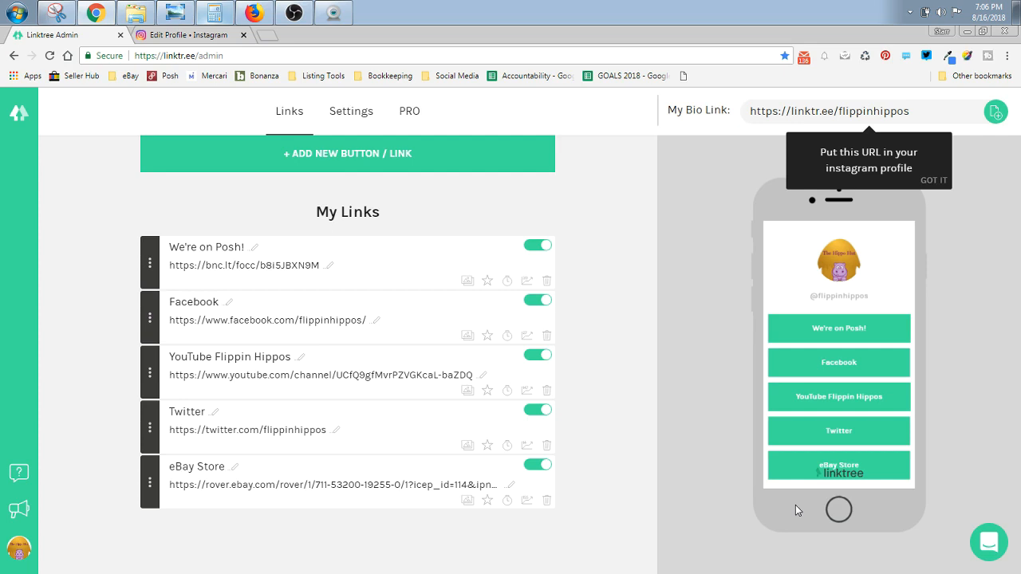
{"action": "mouse_move", "coordinate": [80, 314]}
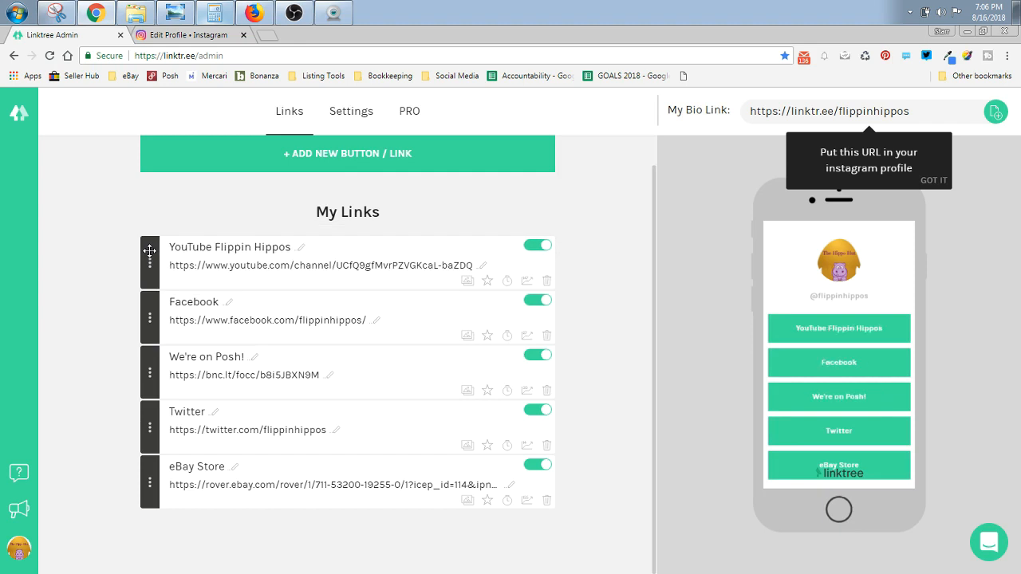
{"action": "mouse_move", "coordinate": [809, 37]}
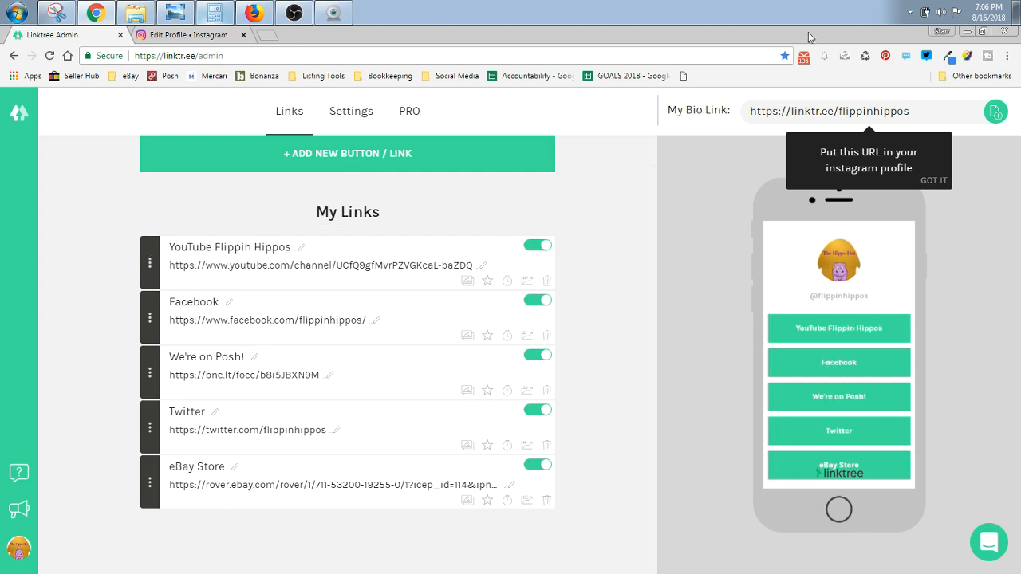